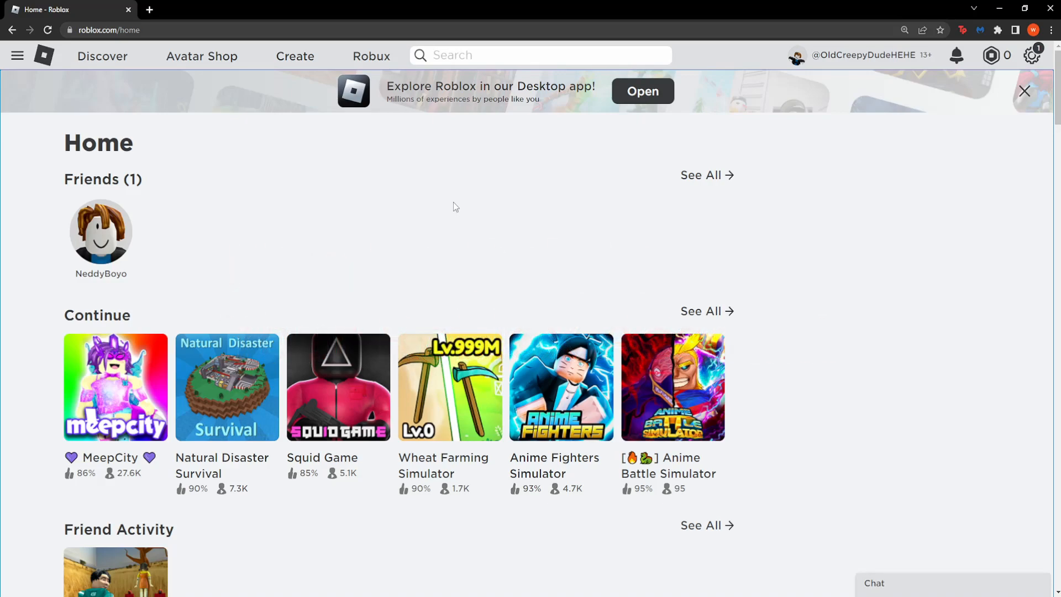
{"action": "mouse_move", "coordinate": [428, 222]}
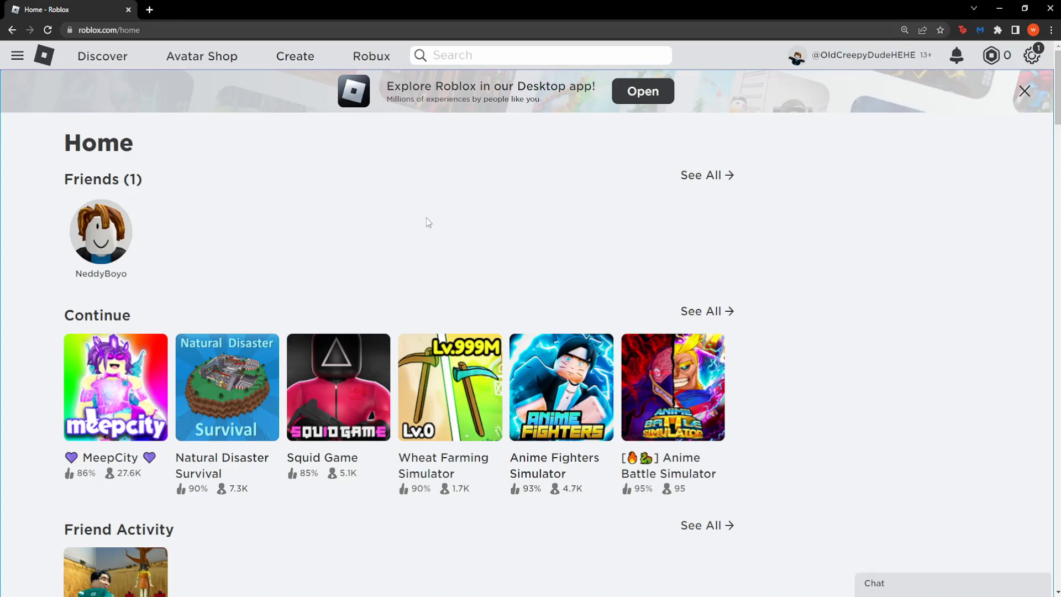
{"action": "mouse_move", "coordinate": [259, 198]}
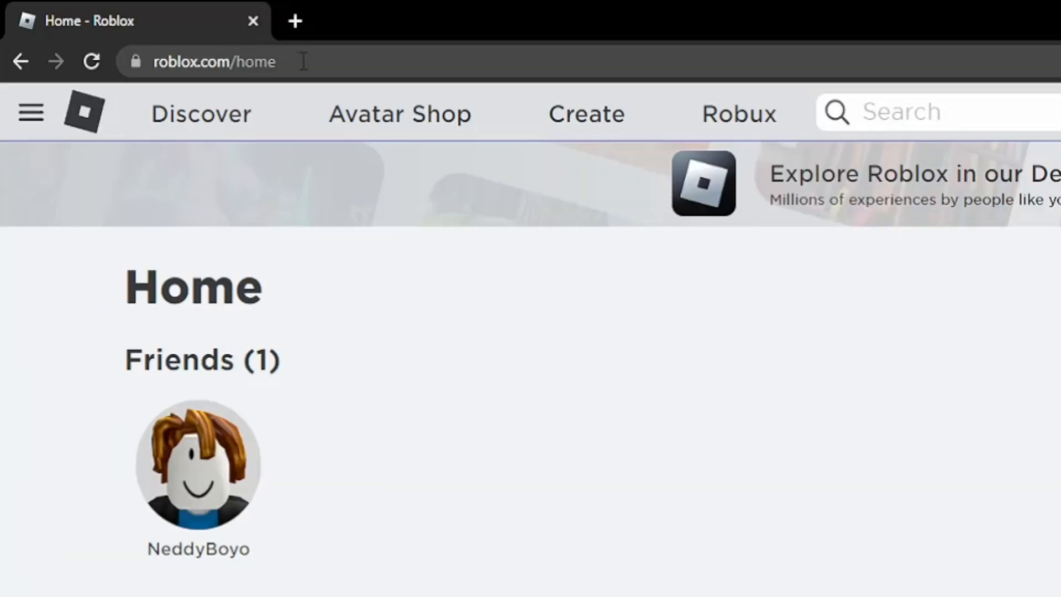
Go to roblox.com/support to load the Contact Us form
{"action": "double_click", "coordinate": [257, 61]}
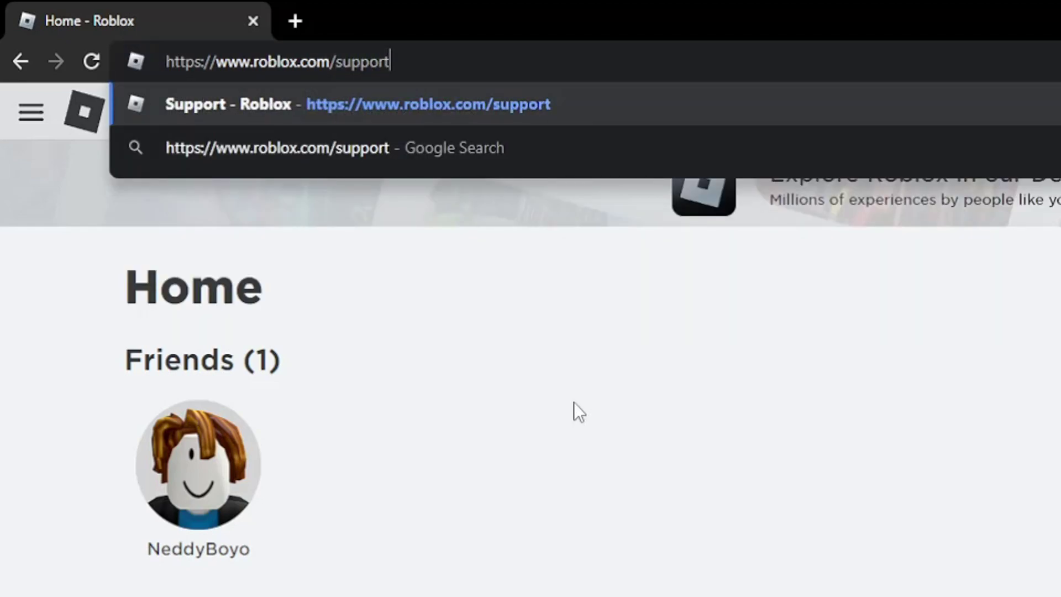
{"action": "key", "text": "Enter"}
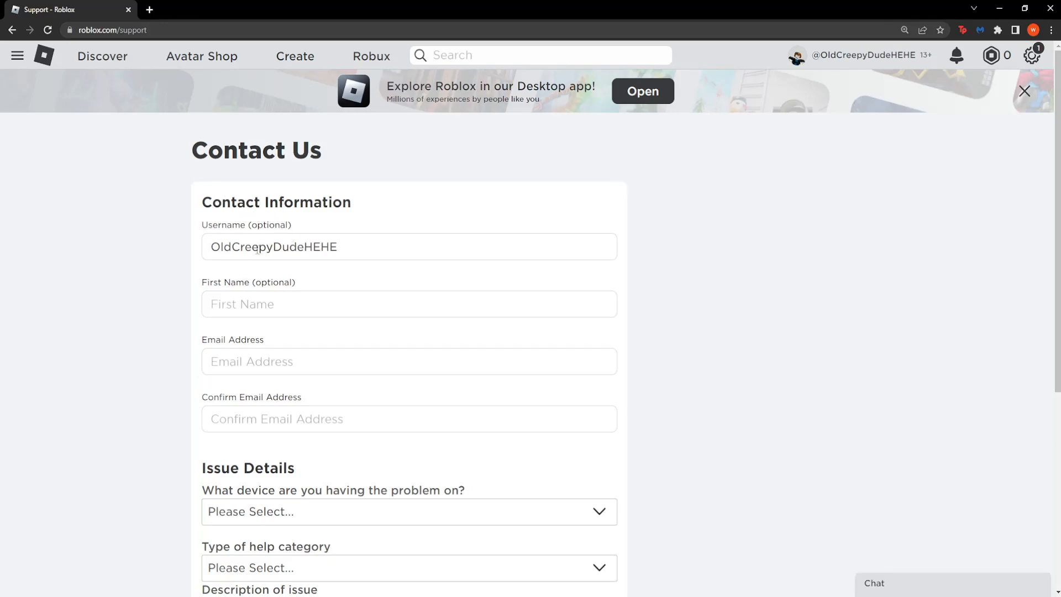
{"action": "left_click", "coordinate": [1024, 90]}
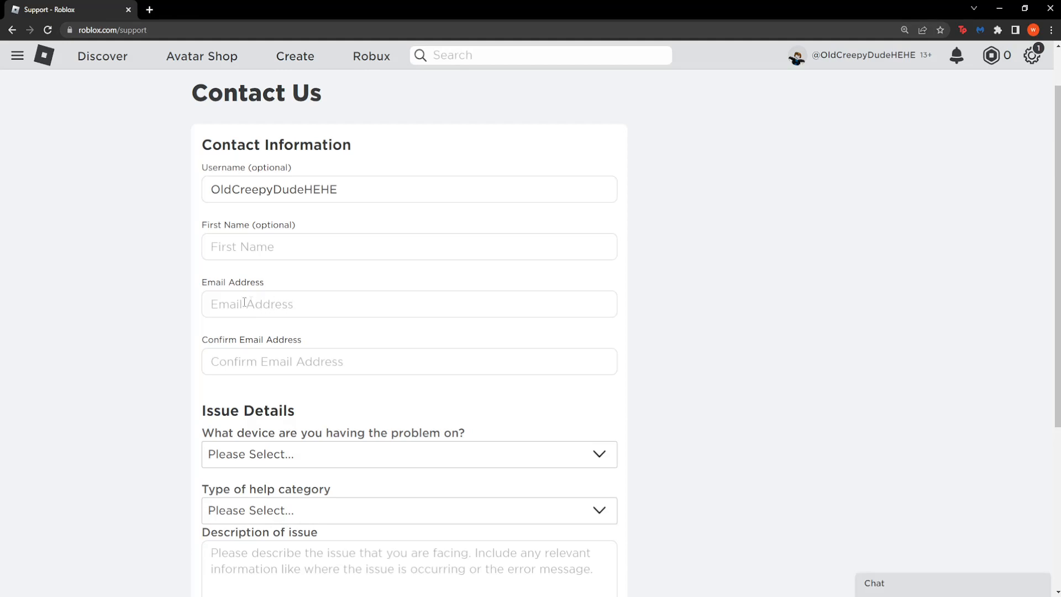
{"action": "mouse_move", "coordinate": [318, 306]}
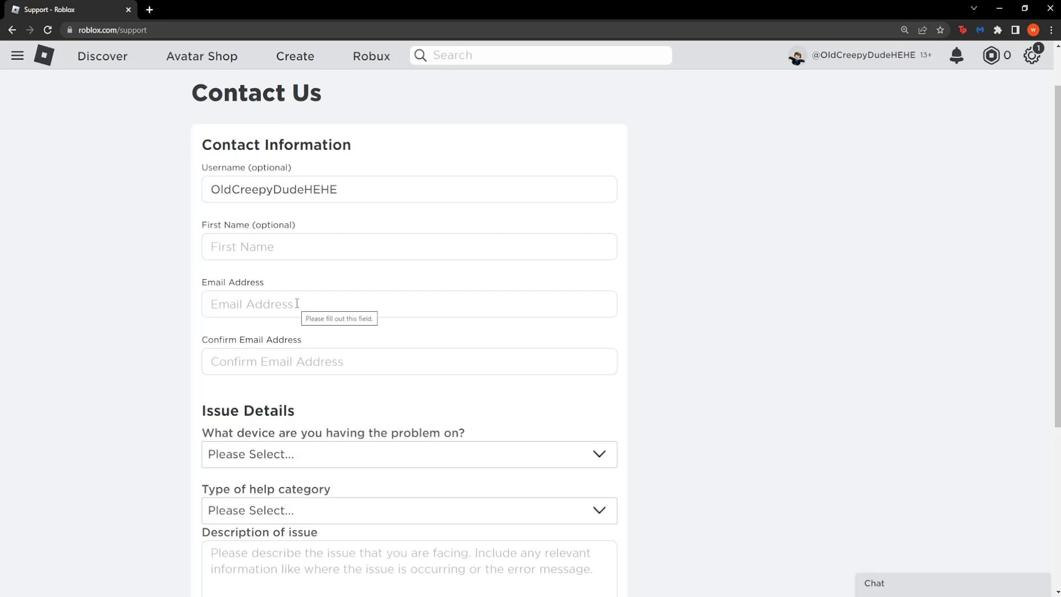
{"action": "scroll", "scroll_direction": "down", "scroll_amount": 3}
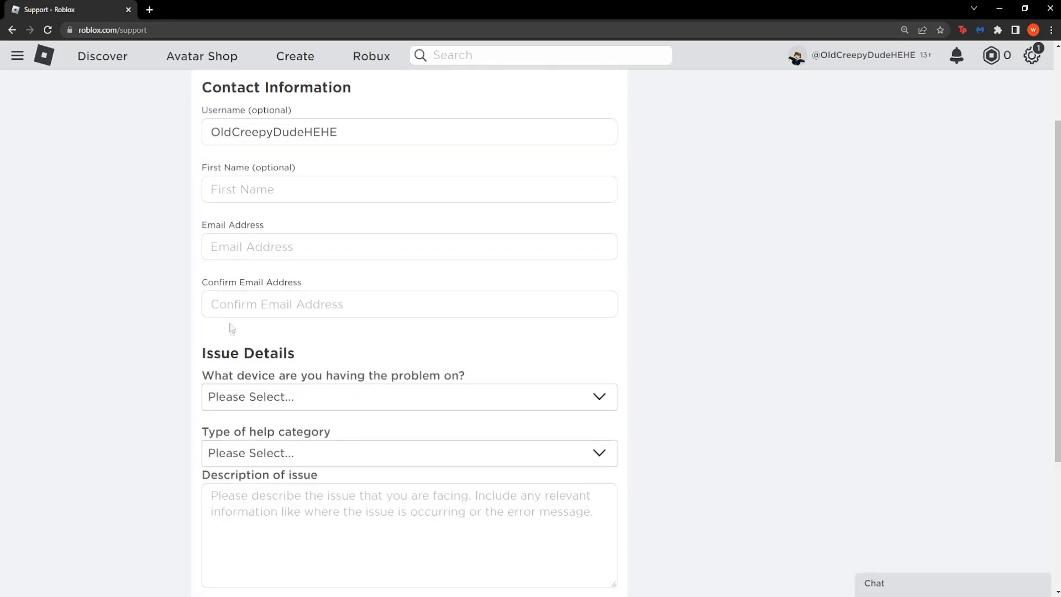
{"action": "scroll", "scroll_direction": "down", "scroll_amount": 3}
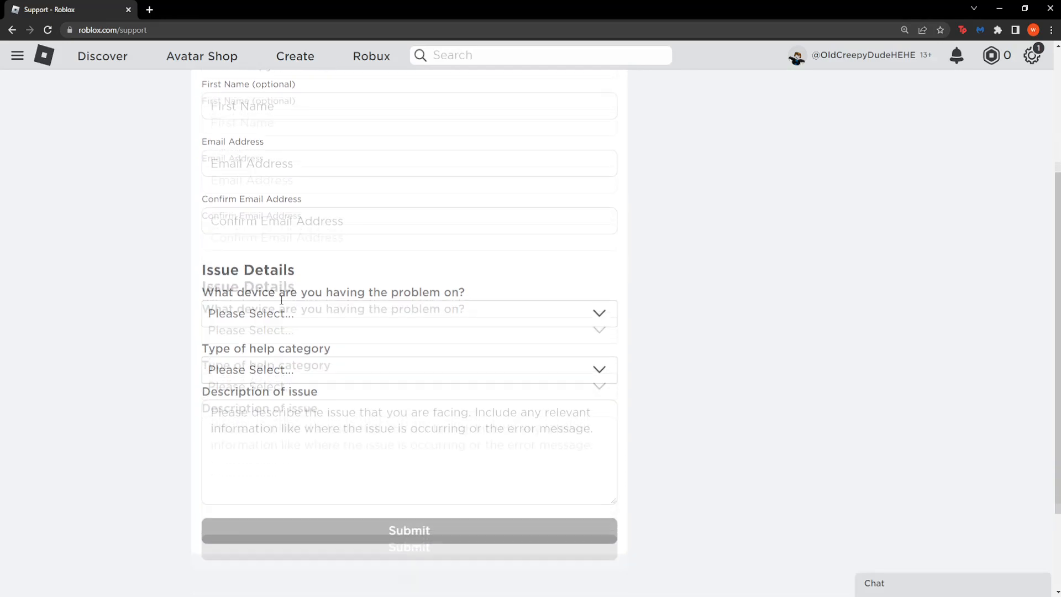
Choose PC as the device having the problem
{"action": "scroll", "scroll_direction": "down", "scroll_amount": 3}
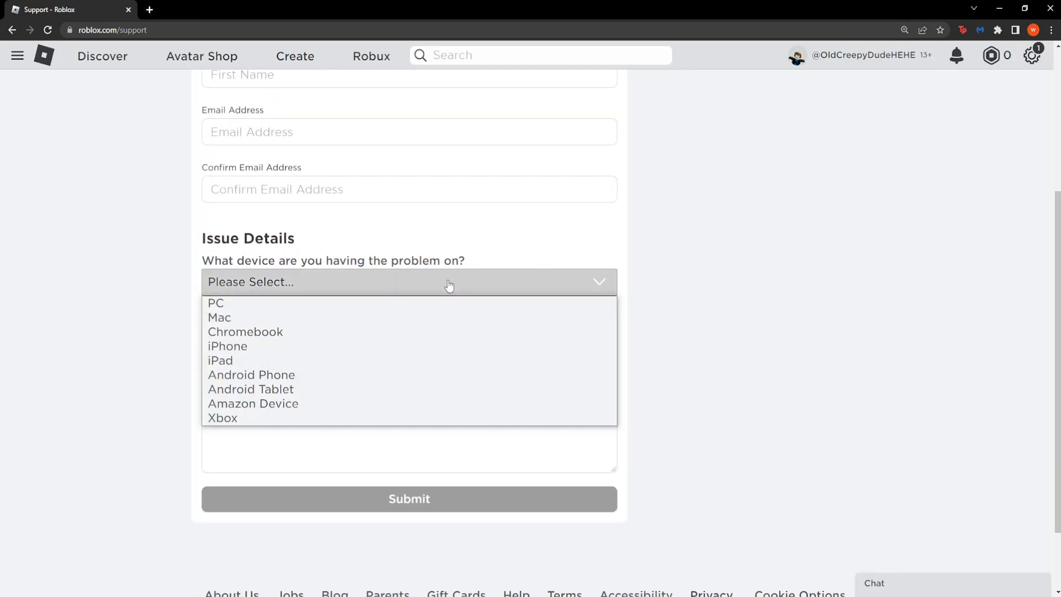
{"action": "mouse_move", "coordinate": [295, 303]}
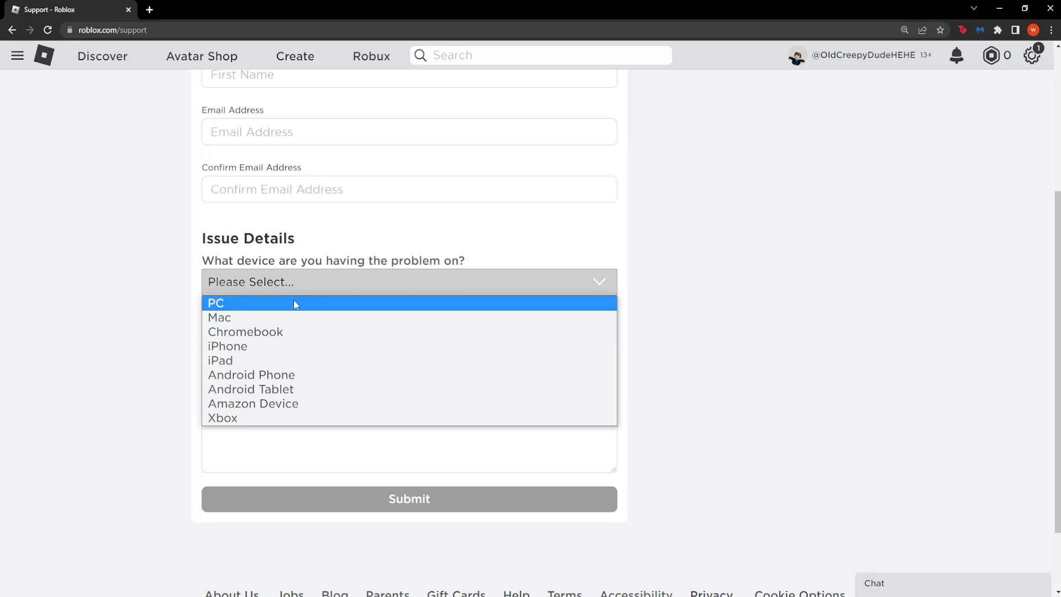
{"action": "mouse_move", "coordinate": [237, 363]}
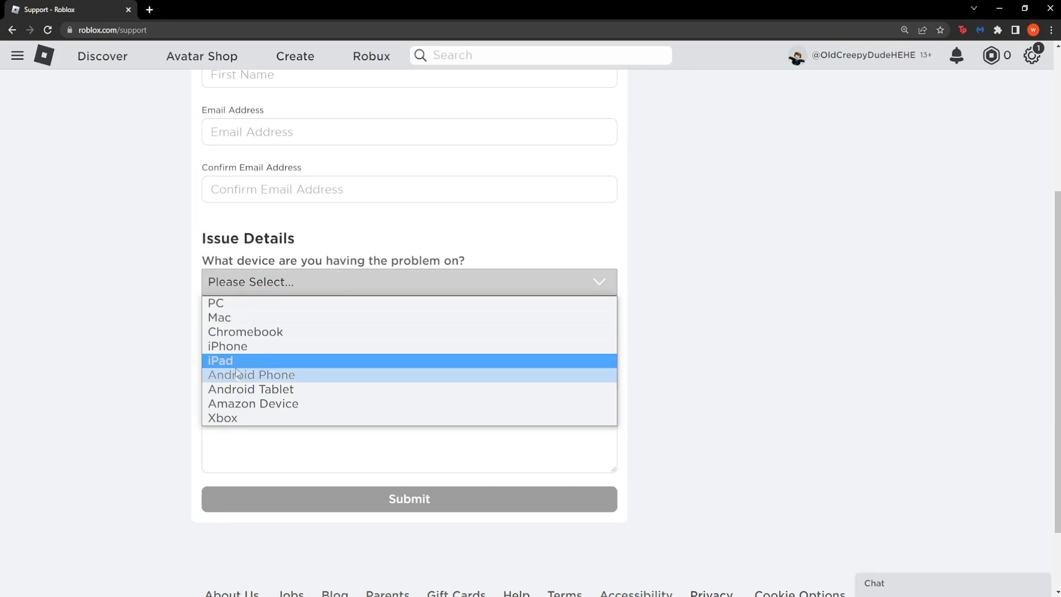
{"action": "mouse_move", "coordinate": [226, 302]}
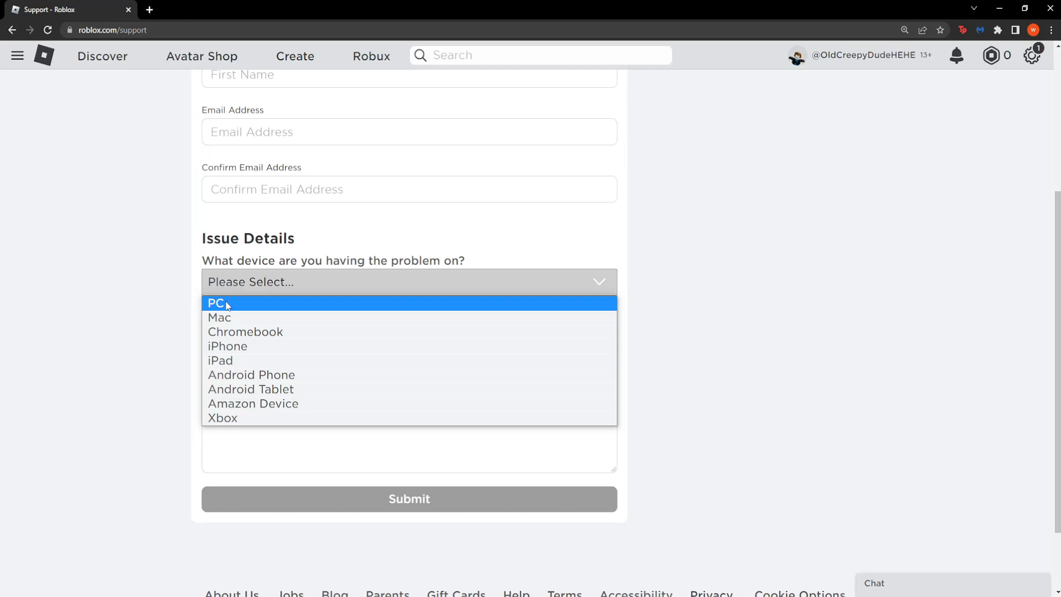
{"action": "mouse_move", "coordinate": [234, 294]}
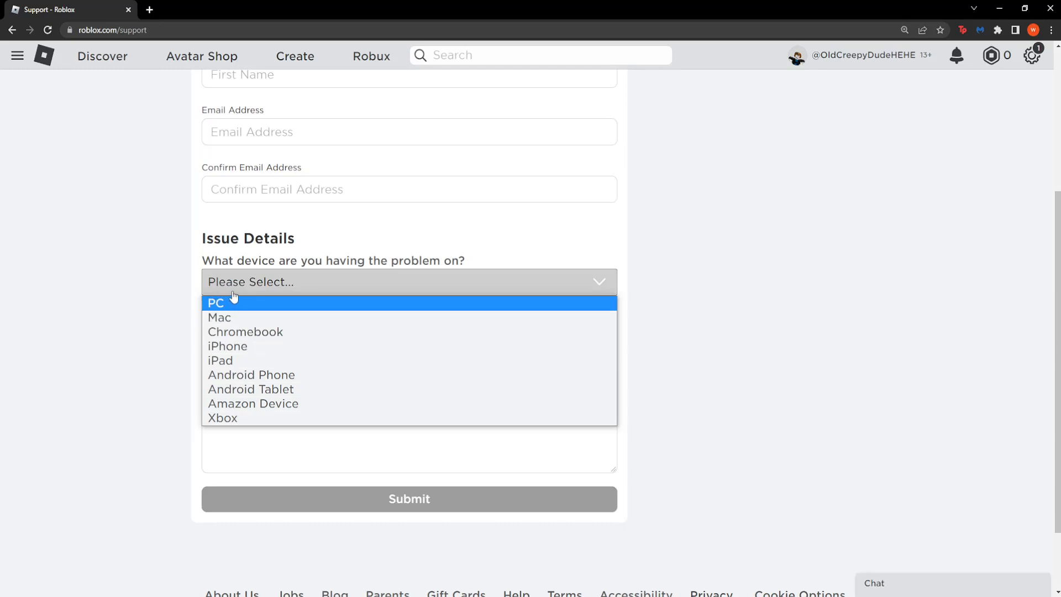
{"action": "left_click", "coordinate": [216, 303]}
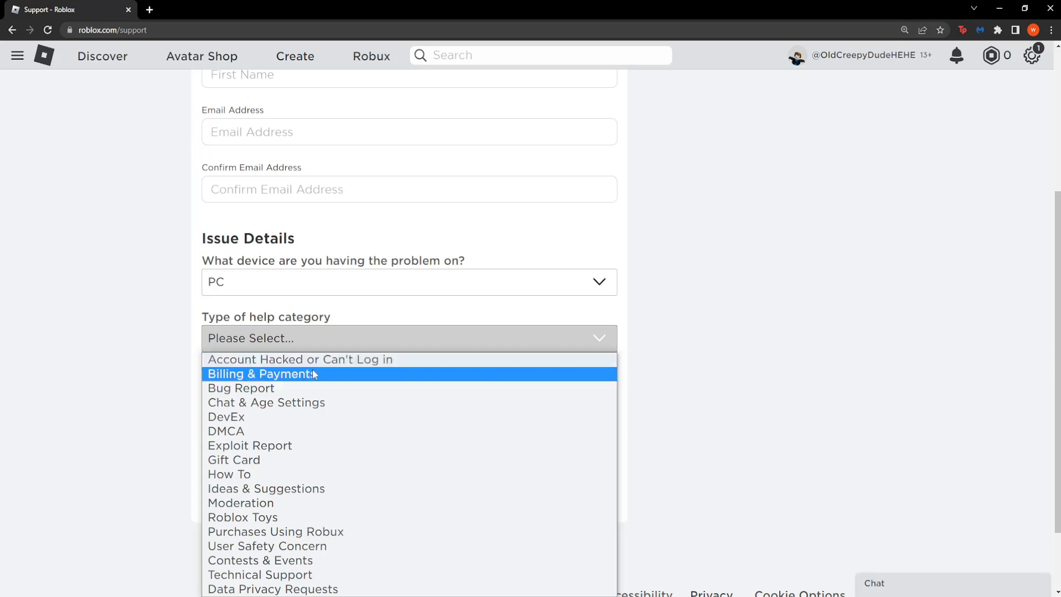
{"action": "mouse_move", "coordinate": [298, 426]}
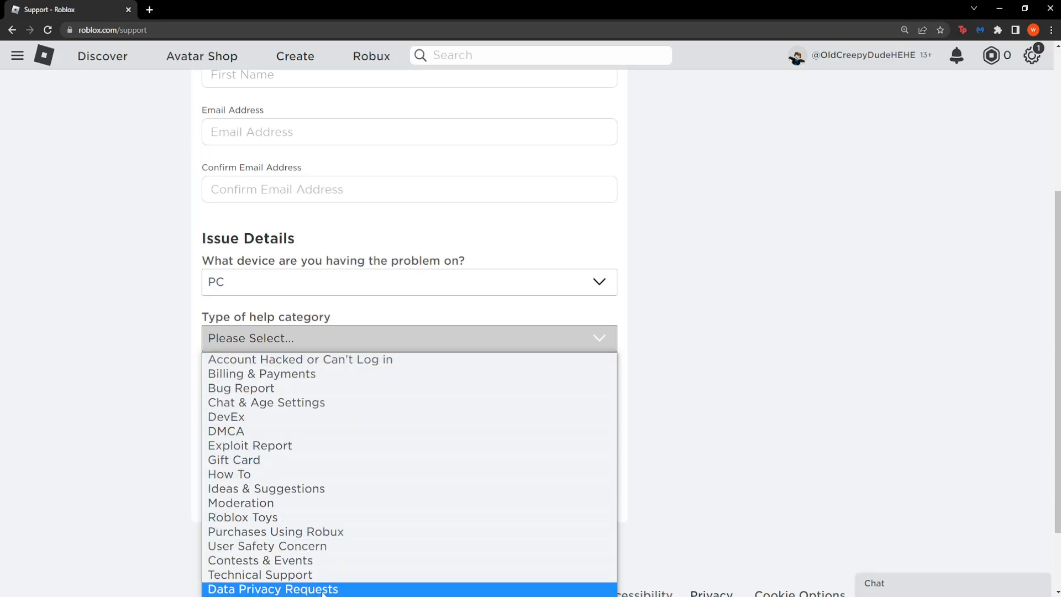
Set help category to Data Privacy Requests and request type to Other Privacy Request
{"action": "left_click", "coordinate": [272, 589]}
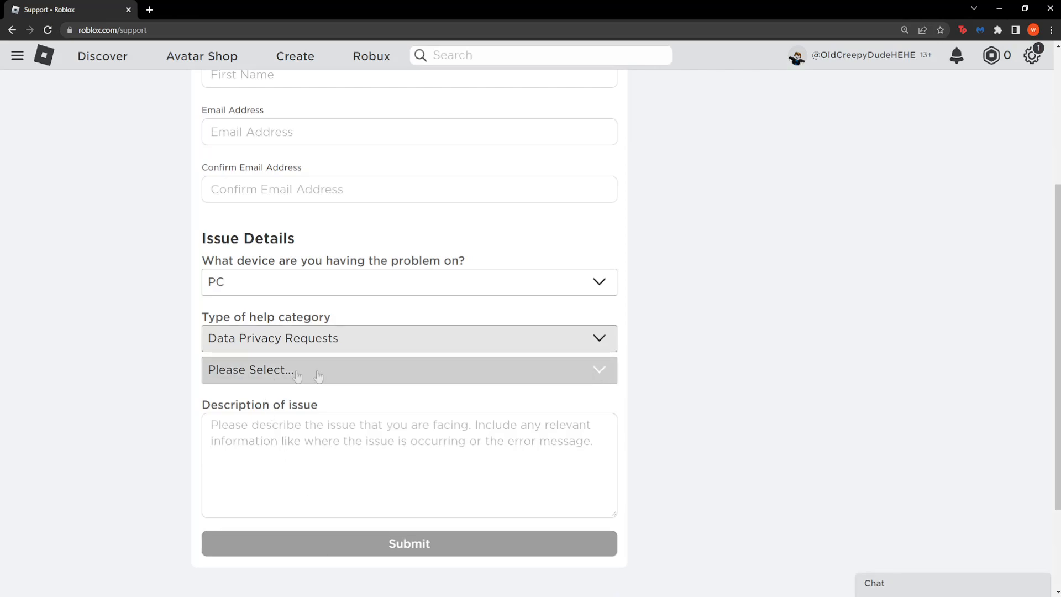
{"action": "left_click", "coordinate": [408, 369]}
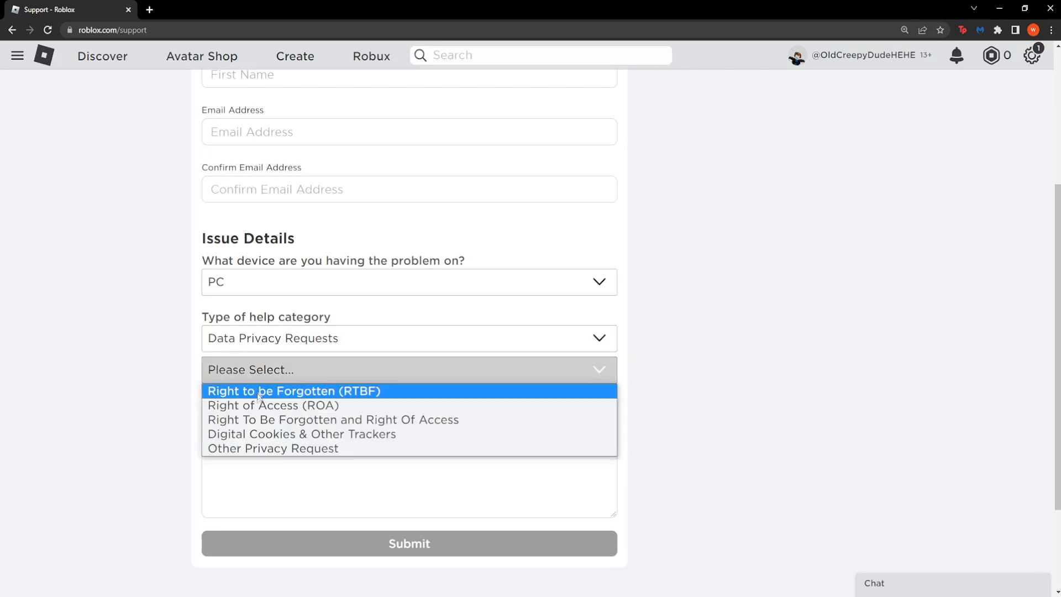
{"action": "mouse_move", "coordinate": [270, 451]}
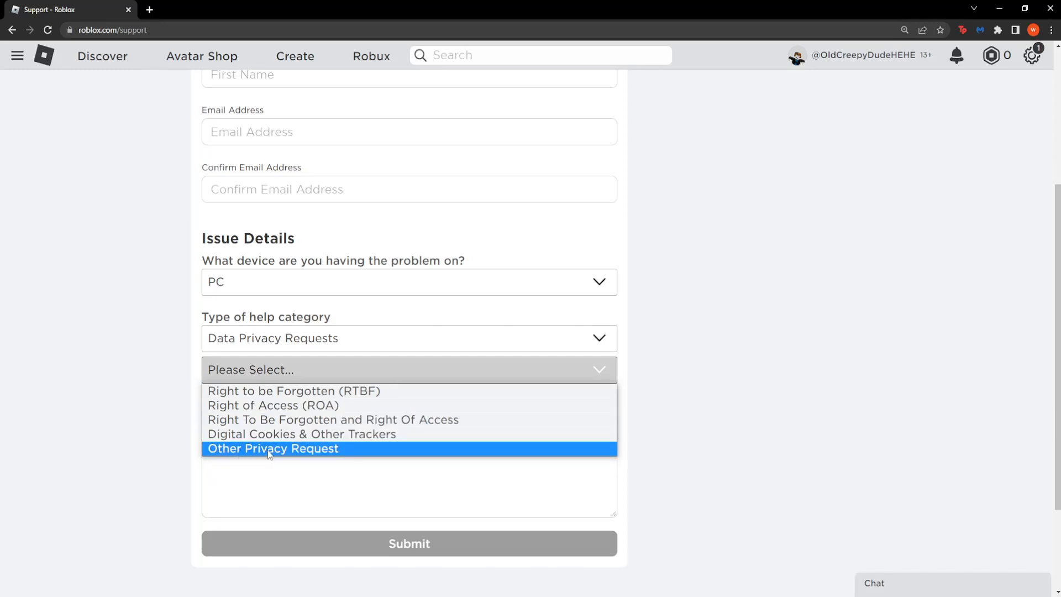
{"action": "left_click", "coordinate": [272, 448]}
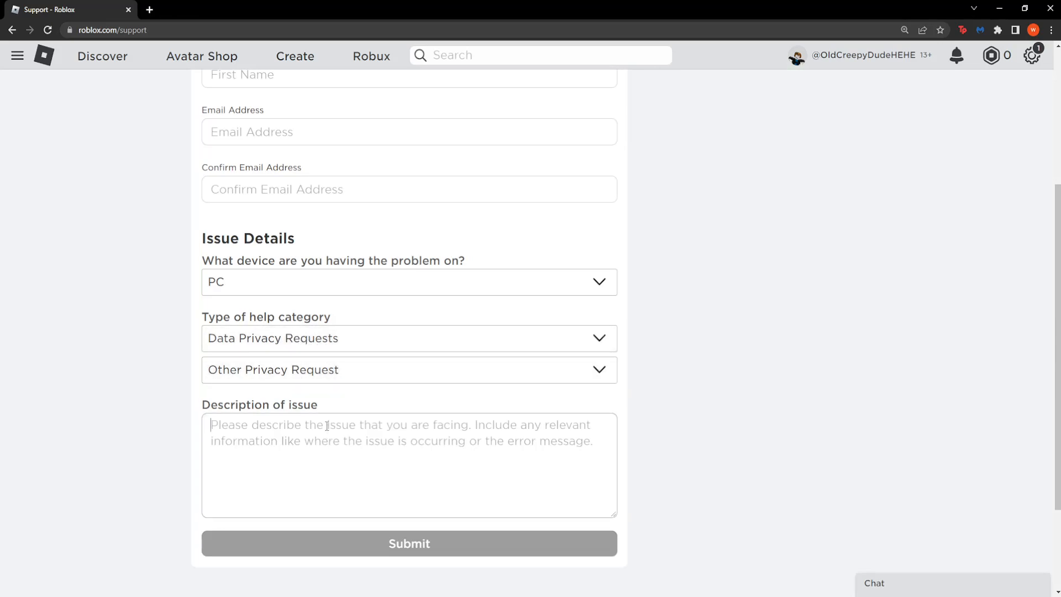
{"action": "mouse_move", "coordinate": [358, 429]}
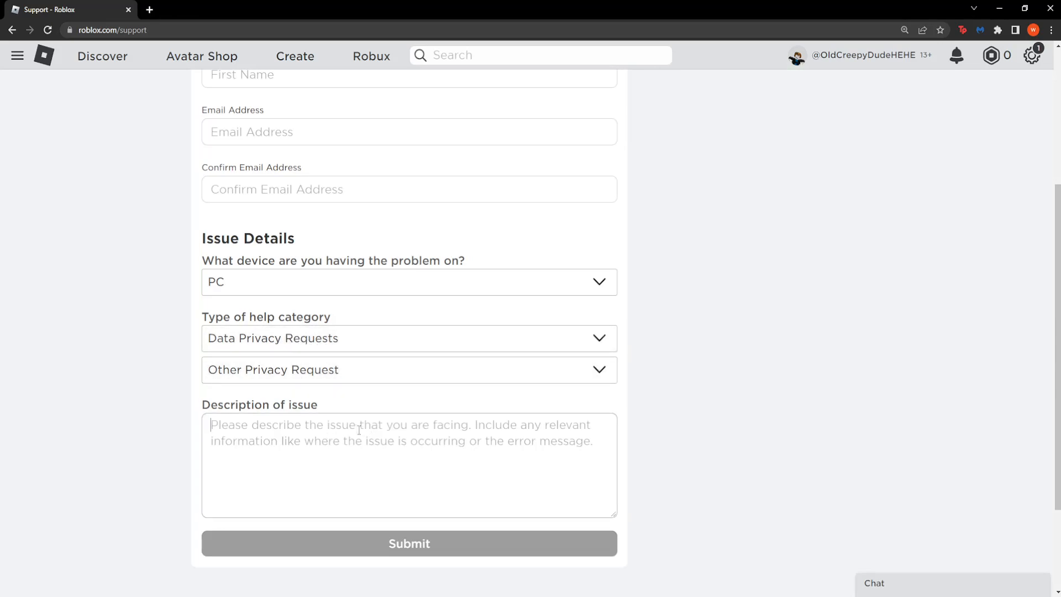
Paste the prepared account-and-data deletion request into the Description of issue box
{"action": "right_click", "coordinate": [358, 429]}
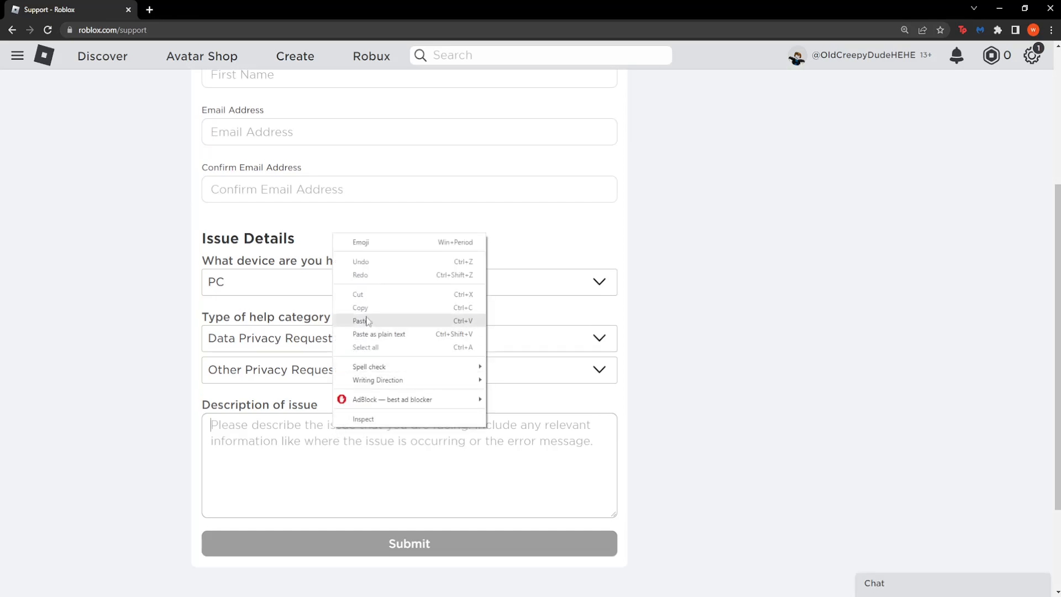
{"action": "left_click", "coordinate": [359, 320]}
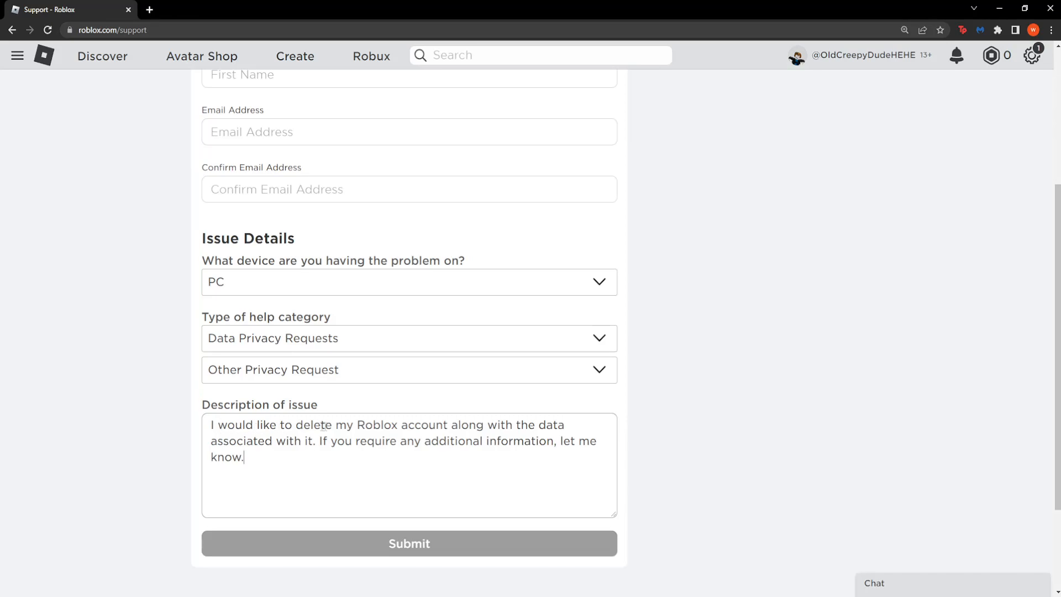
{"action": "mouse_move", "coordinate": [554, 432]}
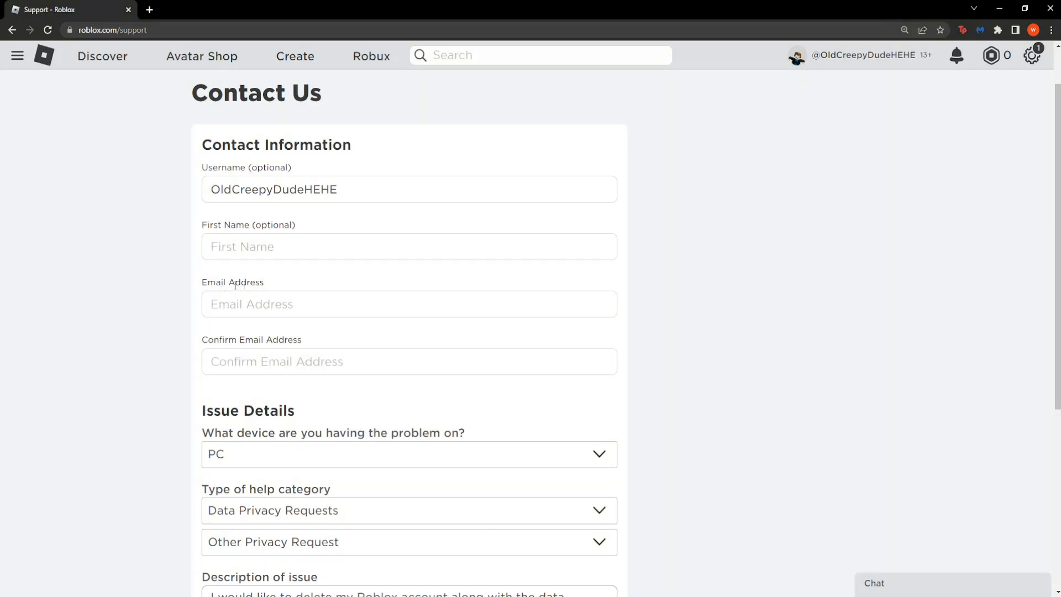
{"action": "scroll", "scroll_direction": "down", "scroll_amount": 3}
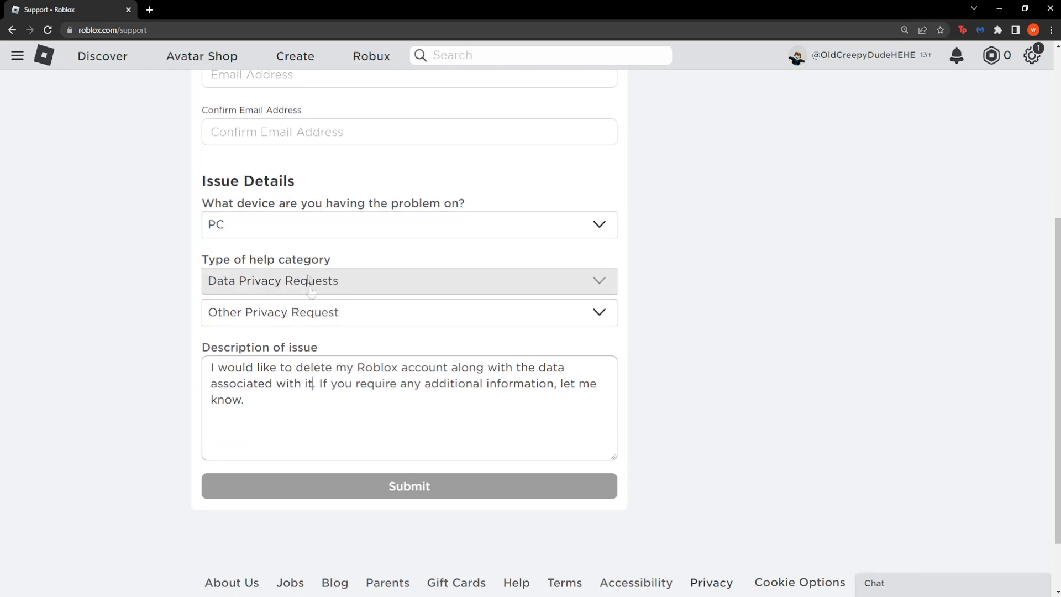
{"action": "mouse_move", "coordinate": [400, 502]}
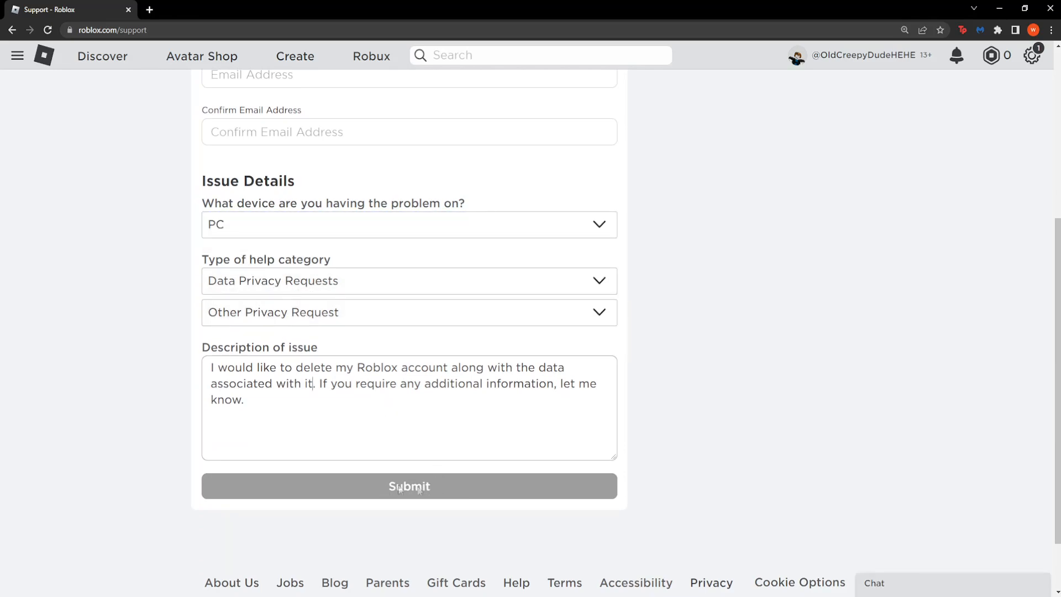
{"action": "mouse_move", "coordinate": [441, 313]}
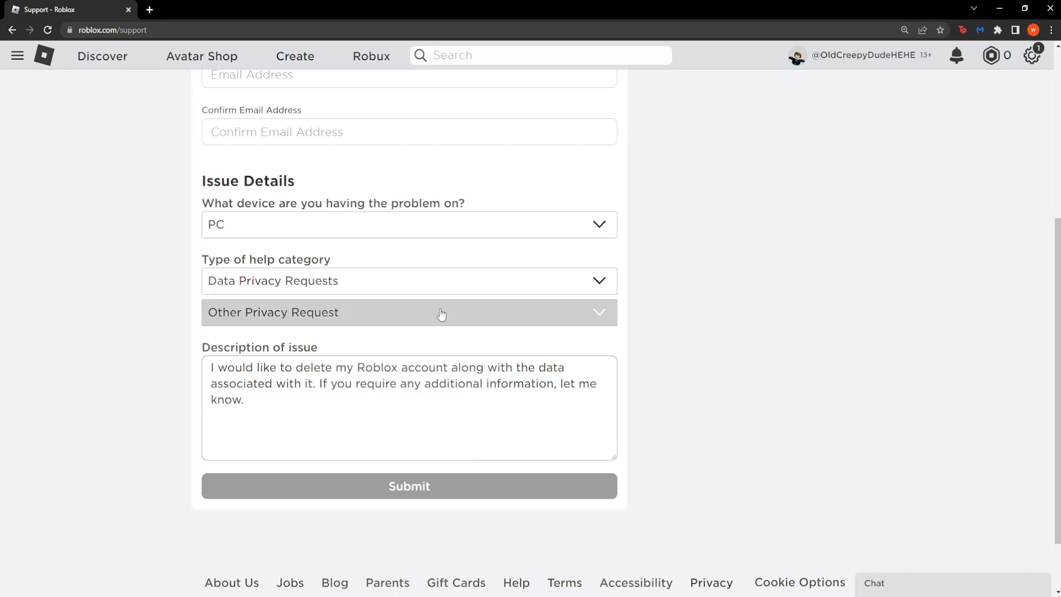
{"action": "left_click", "coordinate": [354, 401]}
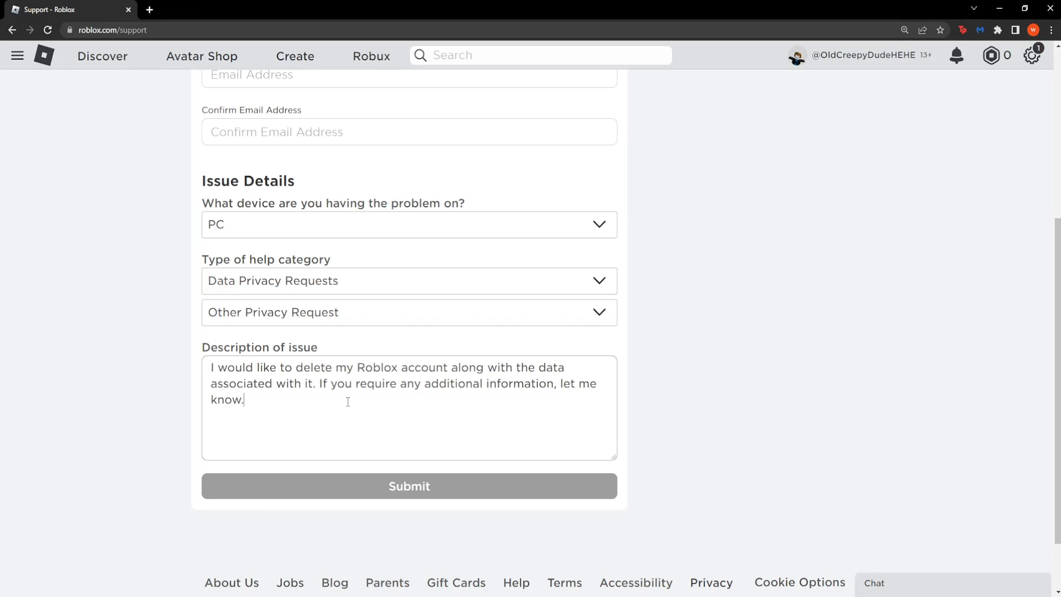
{"action": "mouse_move", "coordinate": [238, 424]}
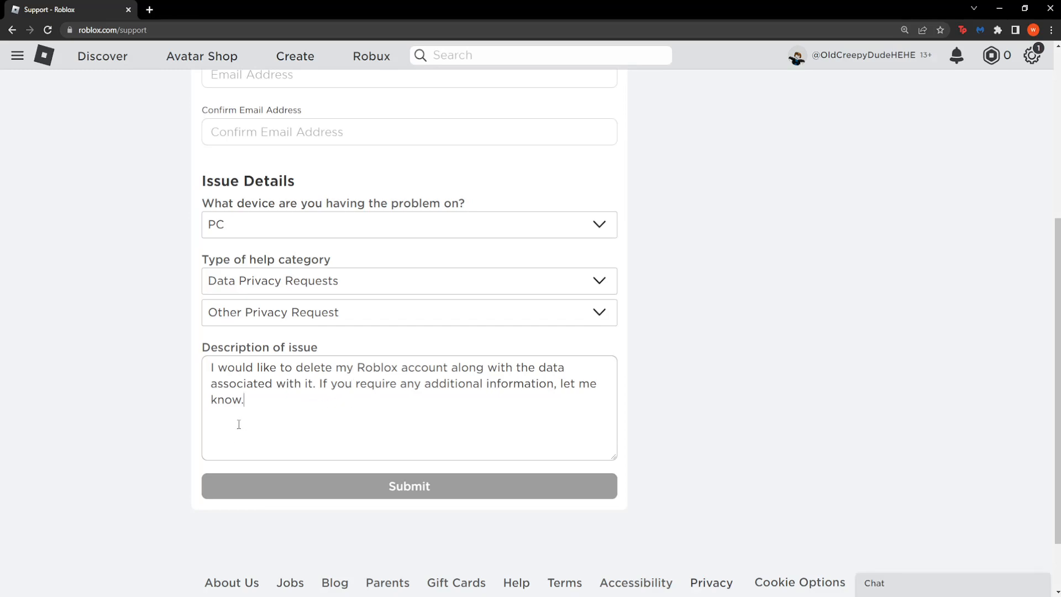